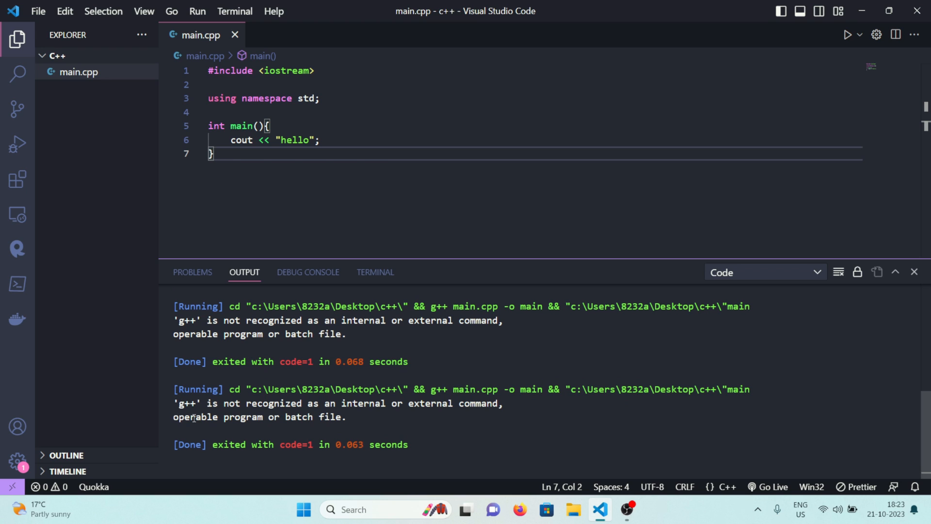
mouse_move(455, 405)
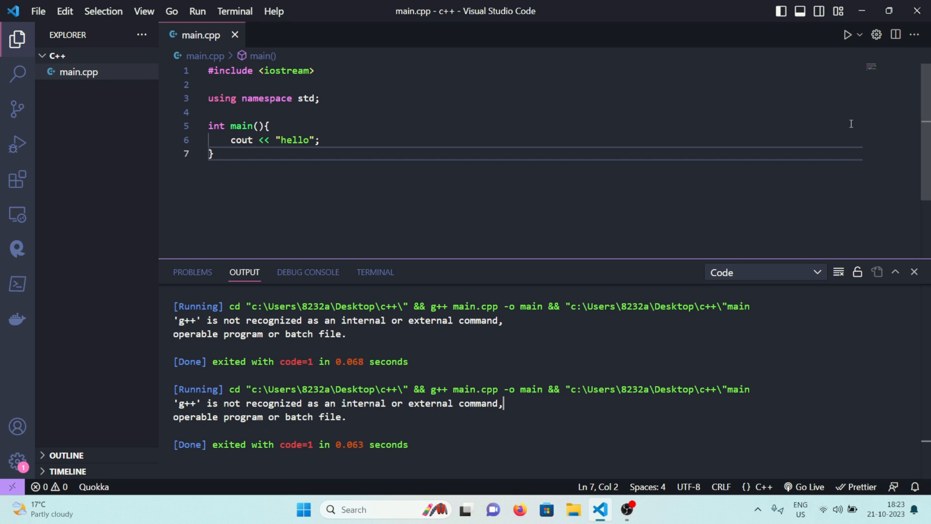
mouse_move(318, 499)
text(mingw)
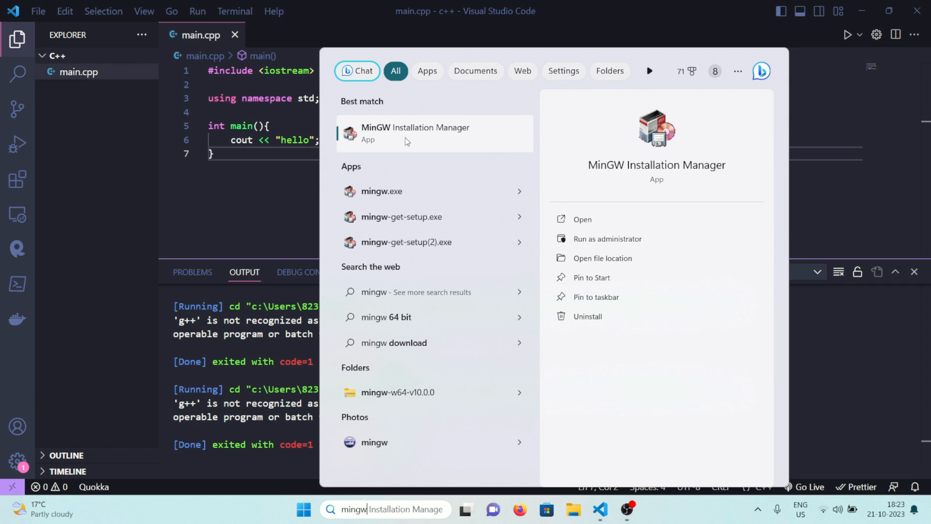
mouse_move(403, 148)
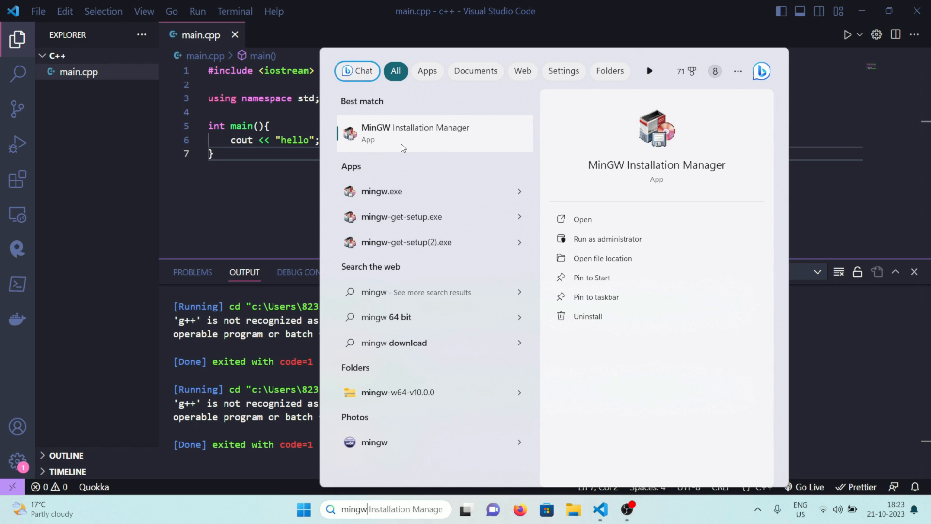
Step: Open the file location of the MinGW Installation Manager search result
right_click(415, 133)
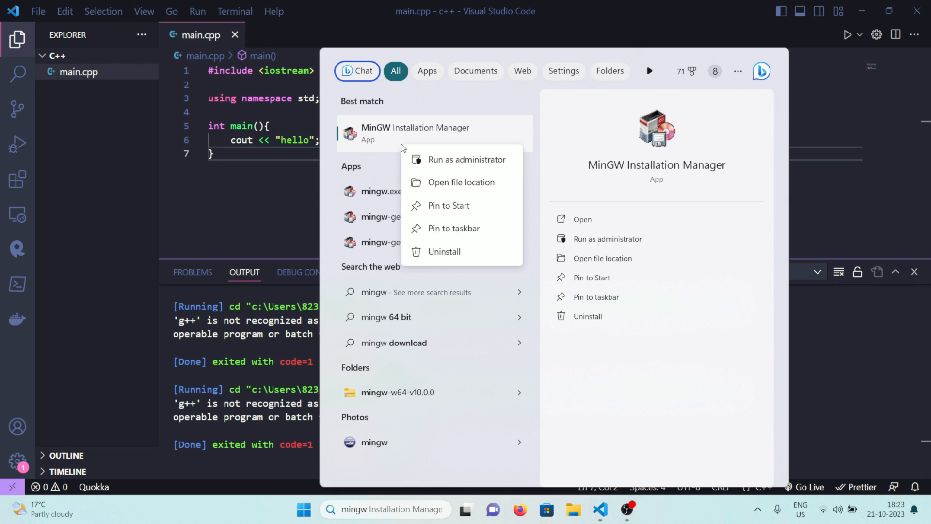
click(462, 182)
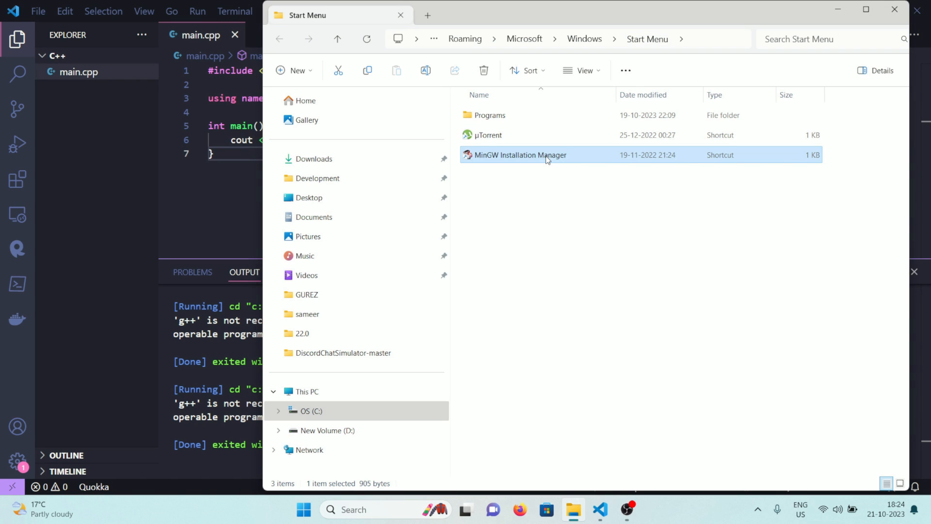
Step: Follow the shortcut to its real location and go up to the C:\MinGW folder
right_click(546, 155)
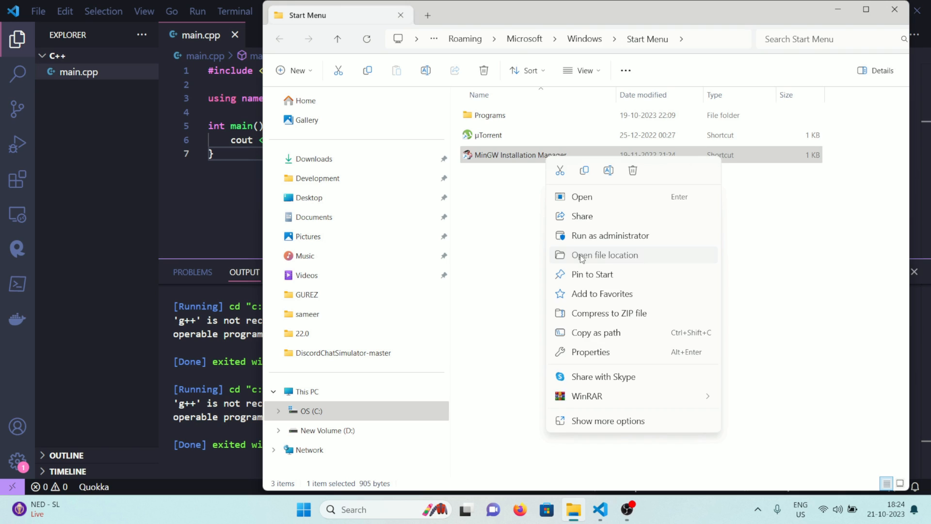
click(605, 255)
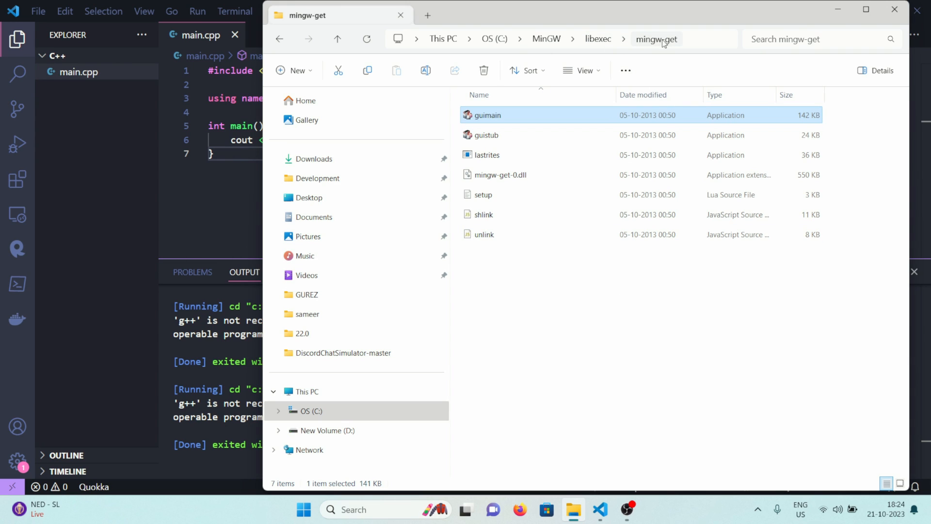
mouse_move(670, 52)
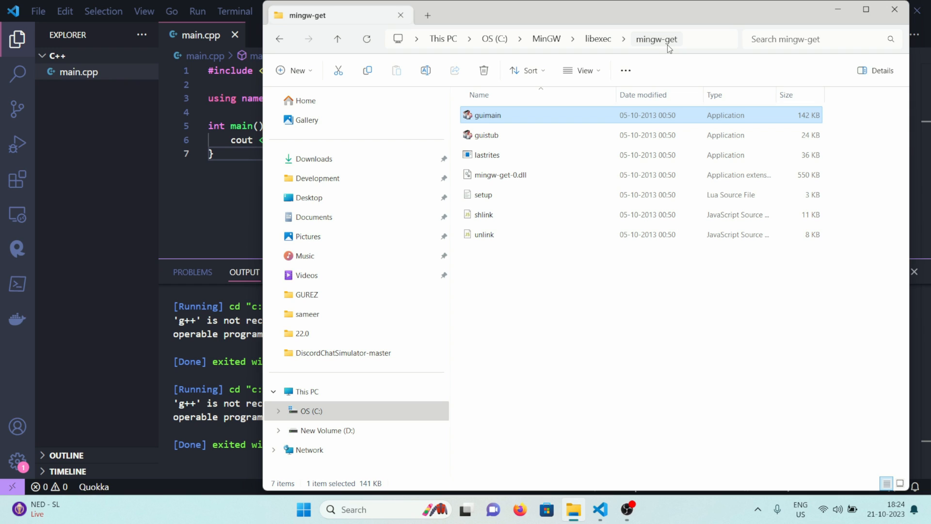
mouse_move(544, 43)
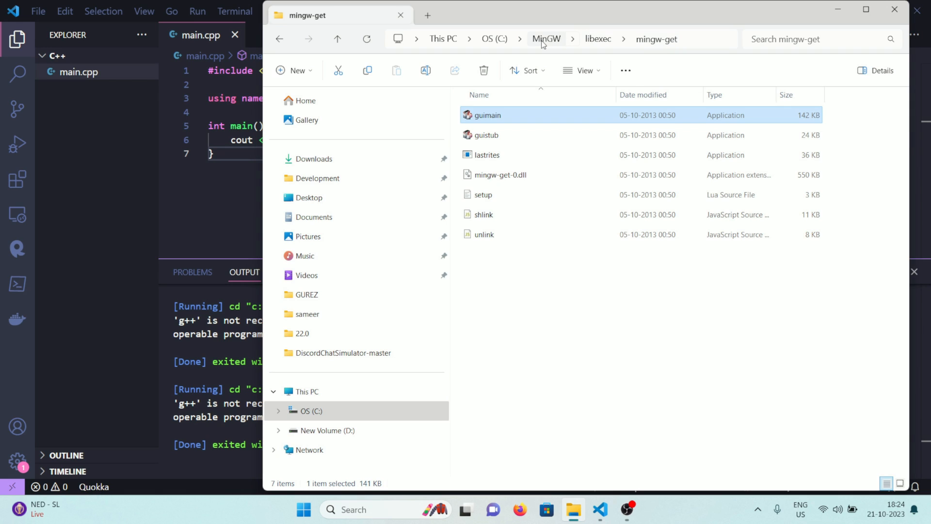
click(546, 38)
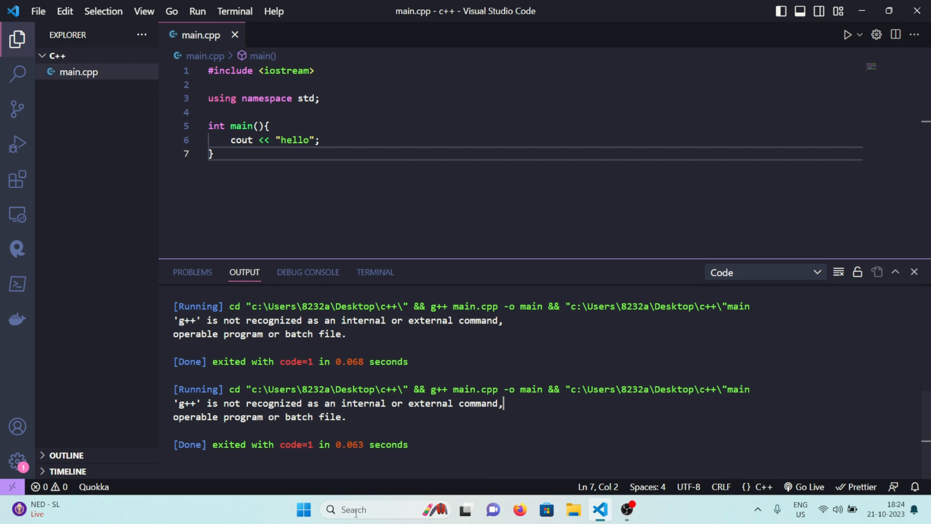
Step: Search 'environ' and open 'Edit the system environment variables'
click(303, 523)
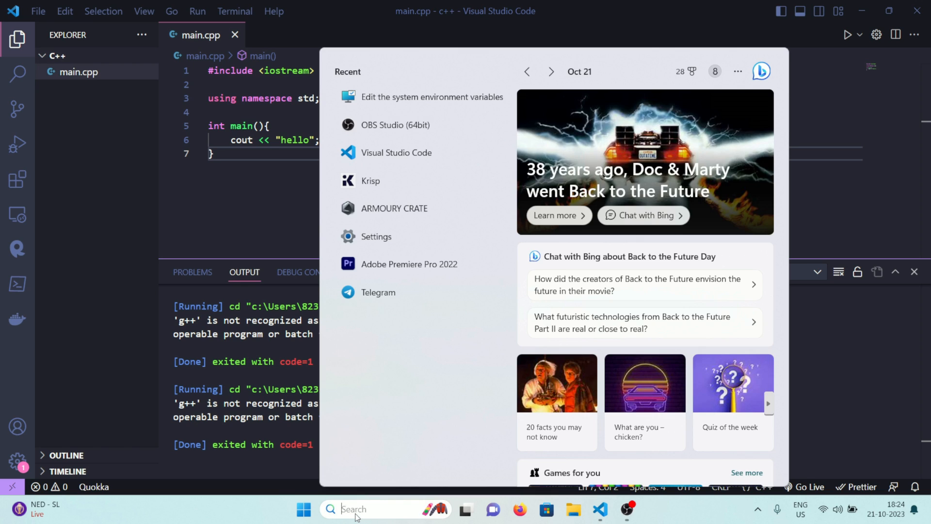
text(environ)
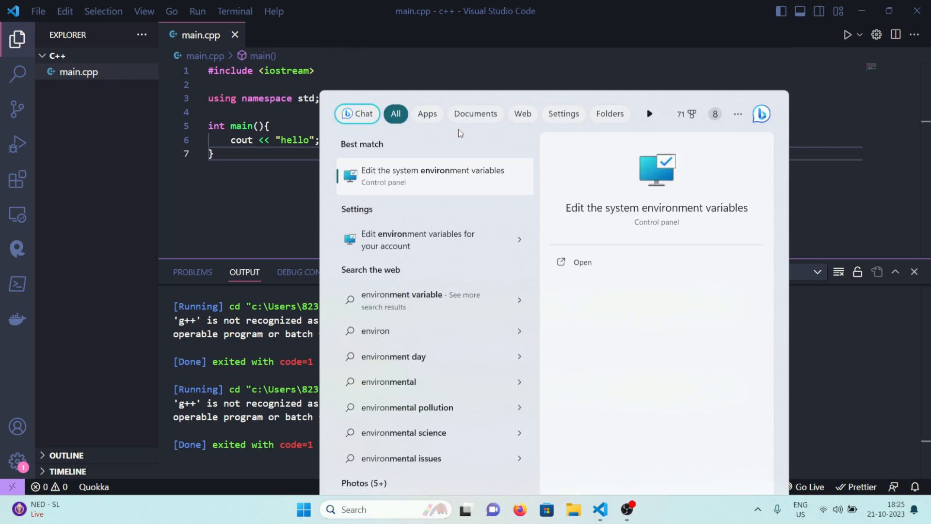
click(433, 176)
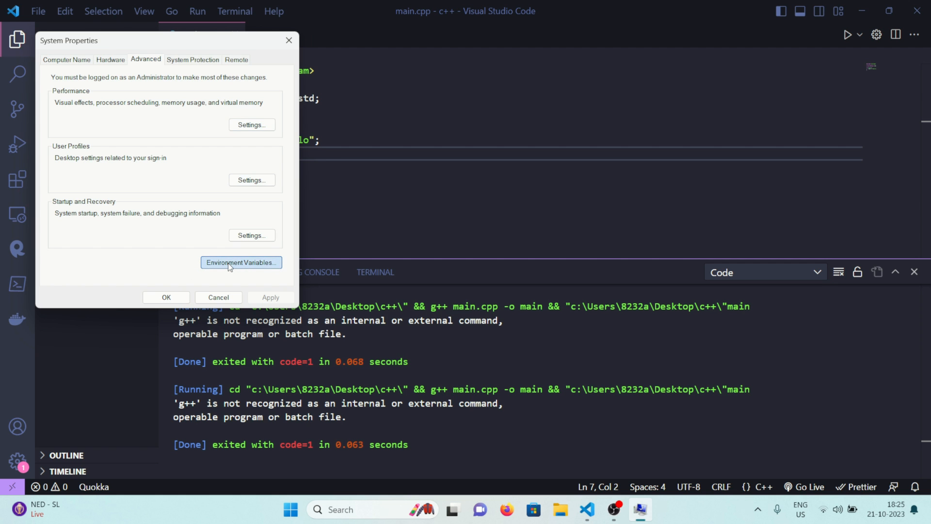
Step: Add C:\MinGW\bin to the user Path in Environment Variables and confirm both dialogs
click(241, 262)
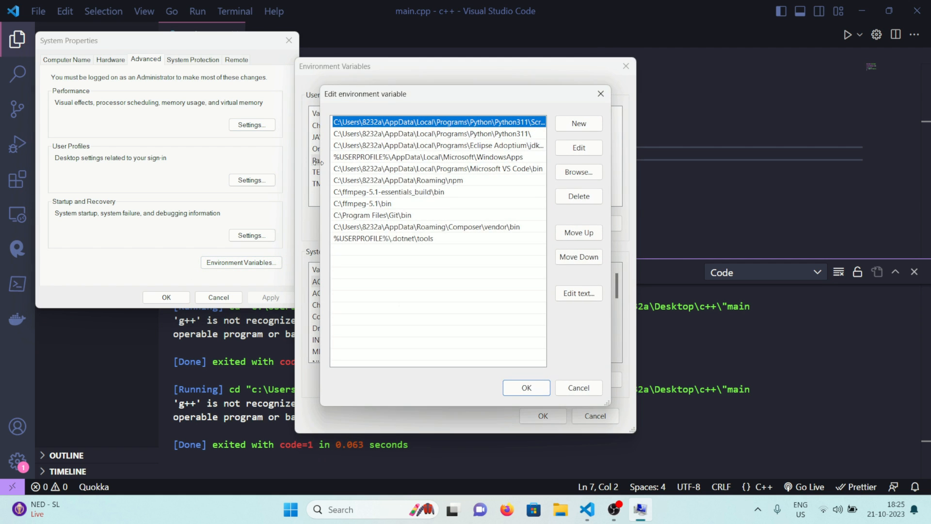
click(578, 124)
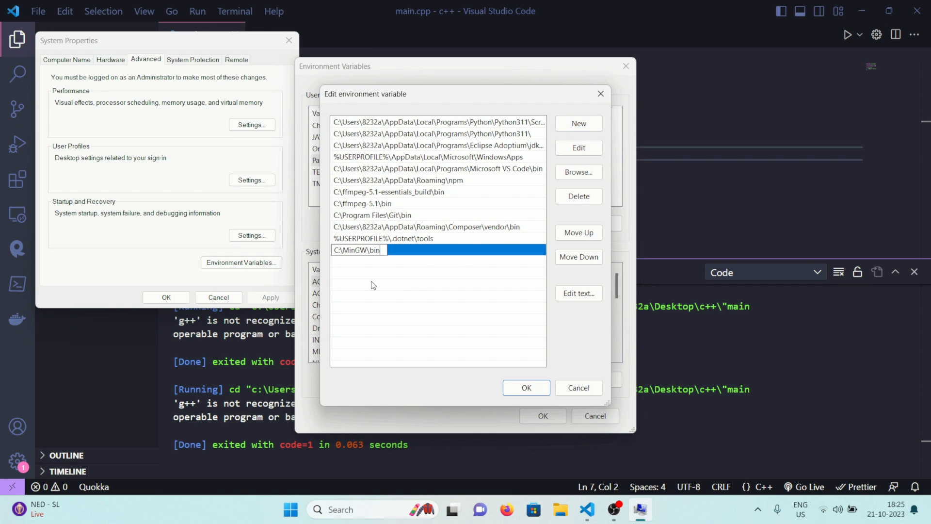
click(526, 388)
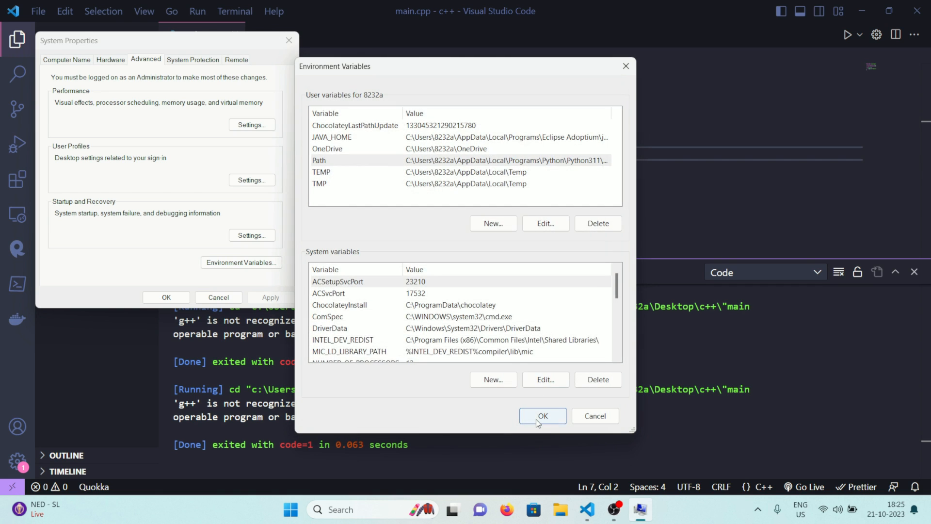
click(542, 415)
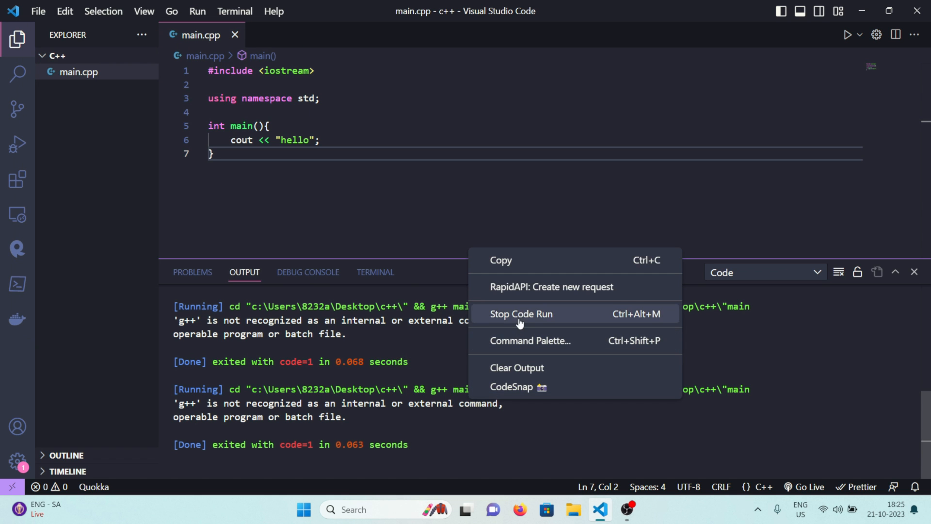
Step: Clear the Output panel and rerun main.cpp, still getting g++ not recognized
click(516, 368)
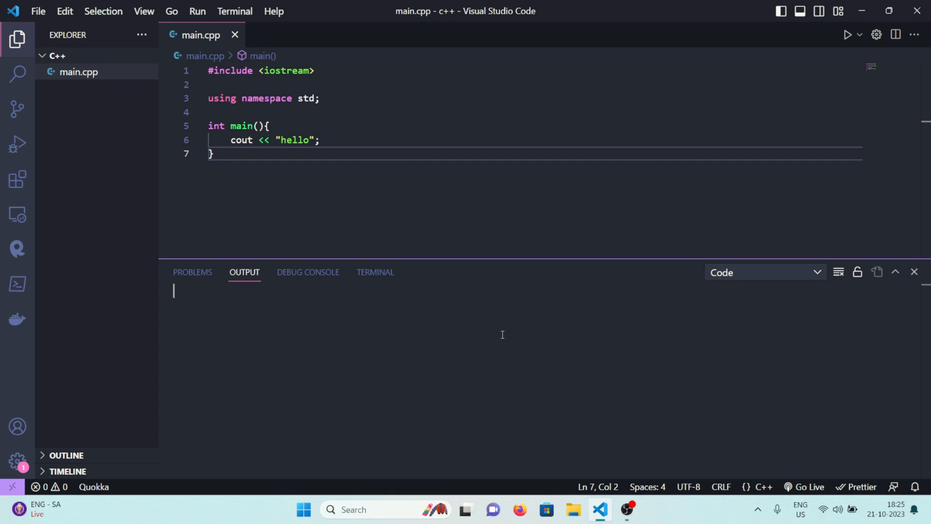
mouse_move(647, 169)
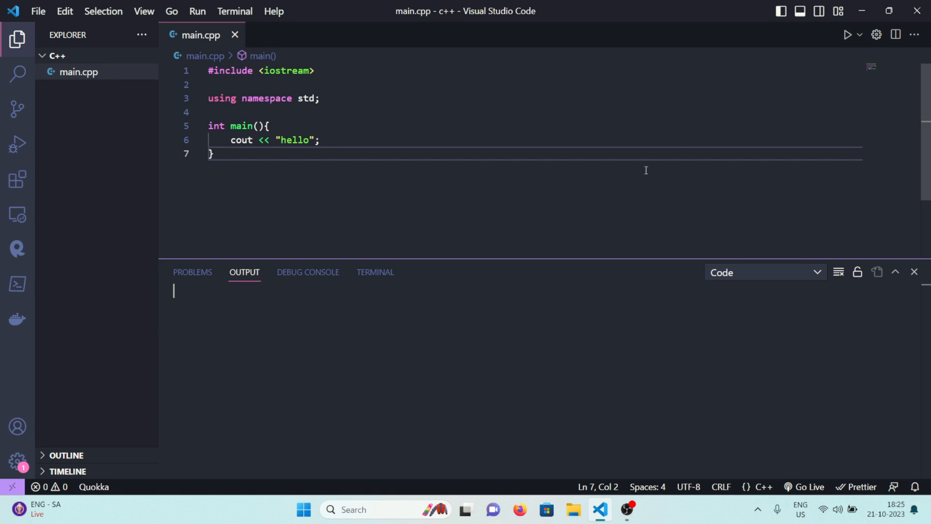
click(846, 35)
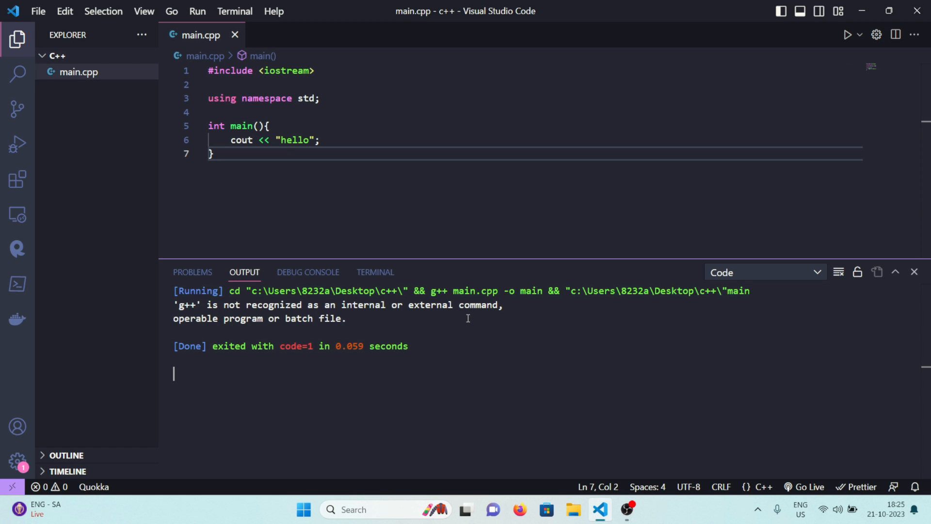
mouse_move(402, 300)
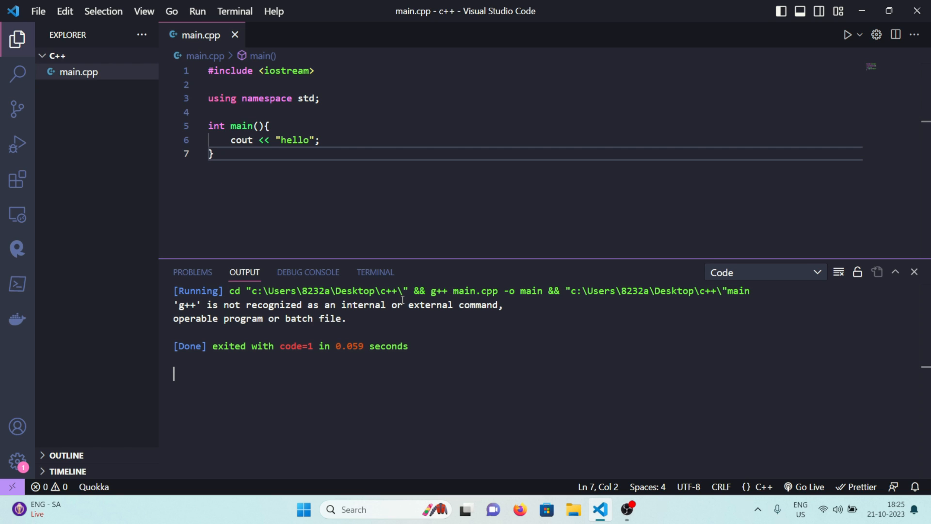
mouse_move(458, 318)
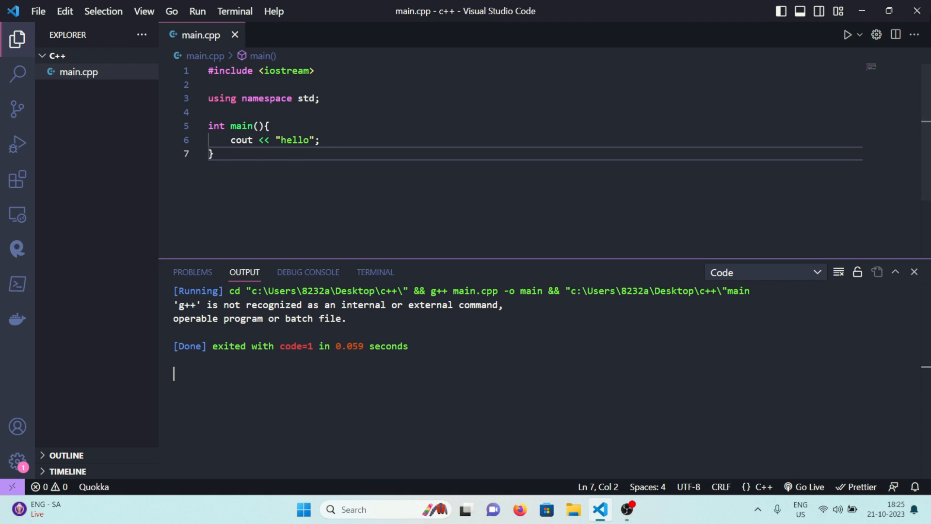
mouse_move(916, 11)
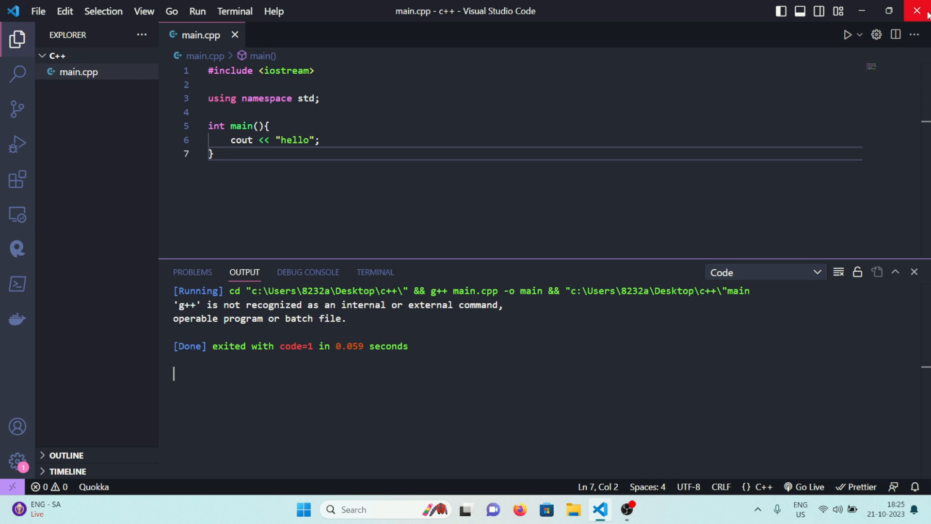
Step: Close and reopen VS Code, then run main.cpp so it prints hello with exit code 0
click(917, 11)
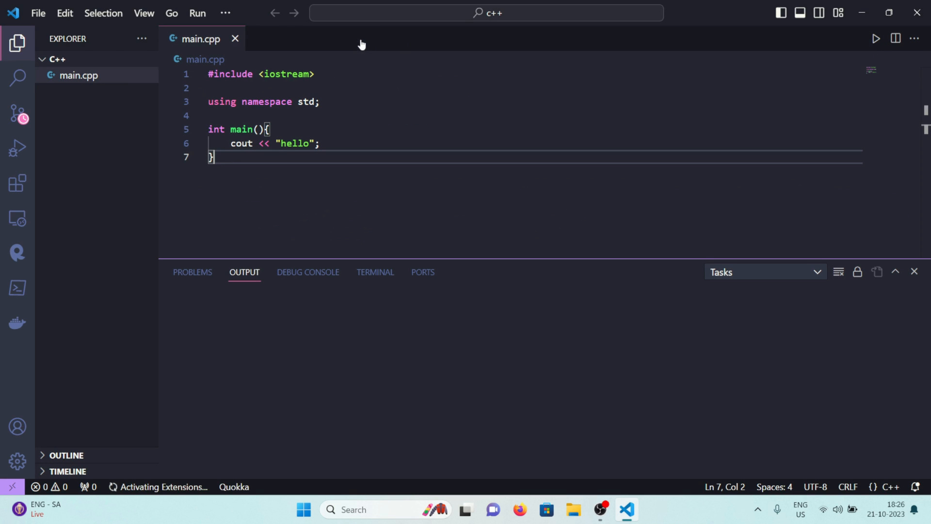
click(848, 38)
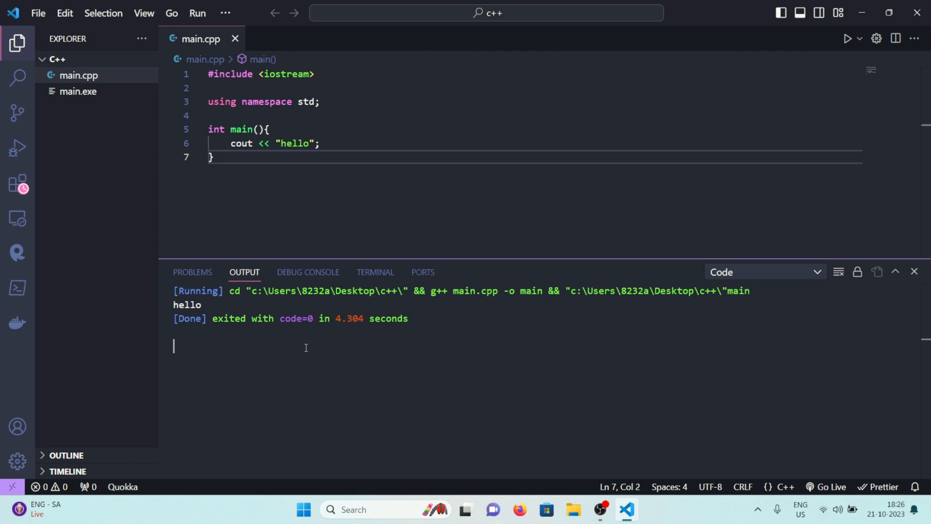
mouse_move(319, 221)
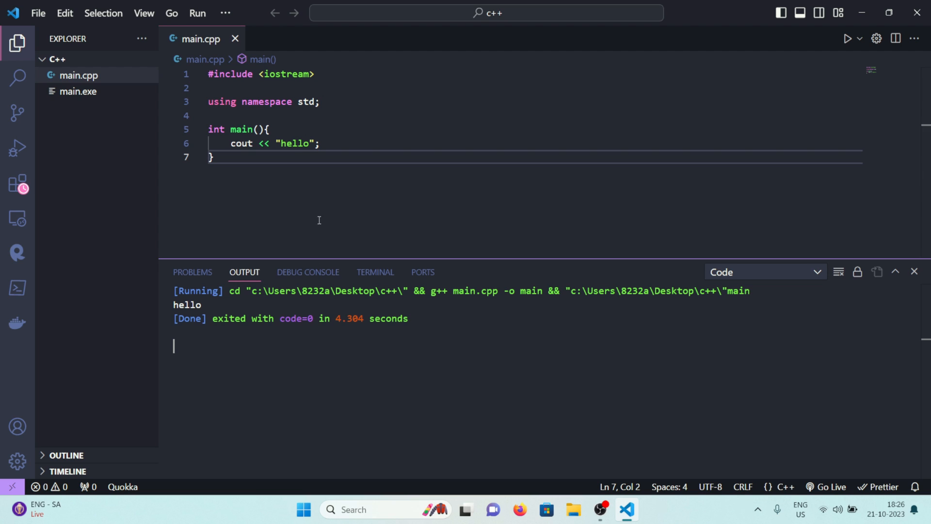
Step: Replace 'hello' with 'subscribe to my channel' in main.cpp and run it to print that text
double_click(294, 143)
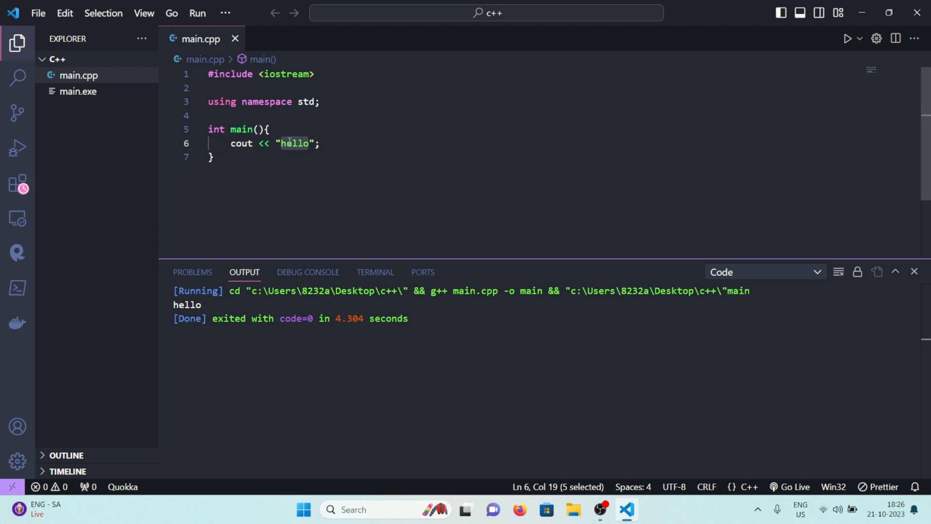
key(Delete)
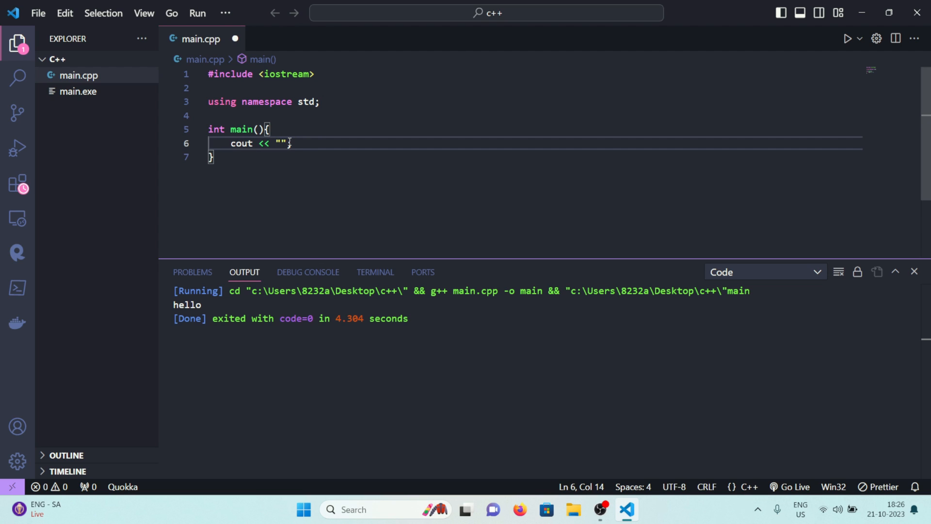
text(subscribe to my channel)
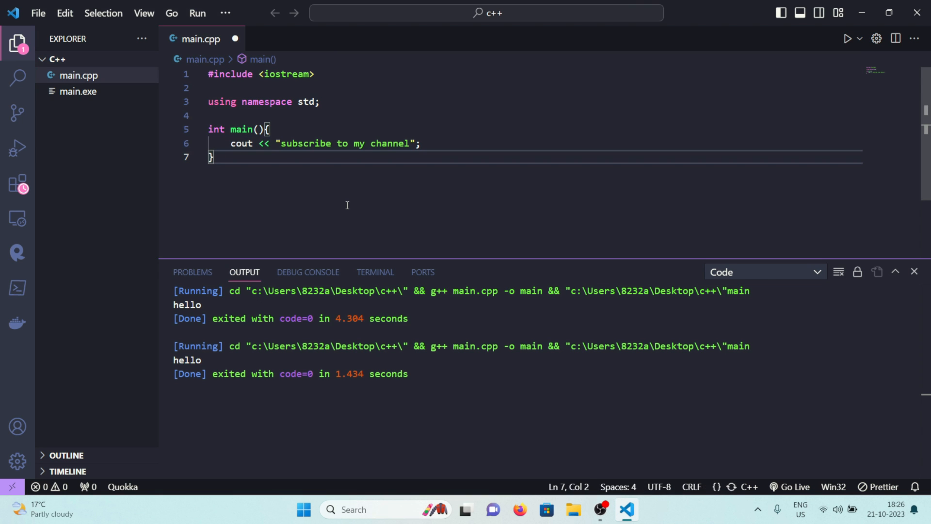
click(847, 39)
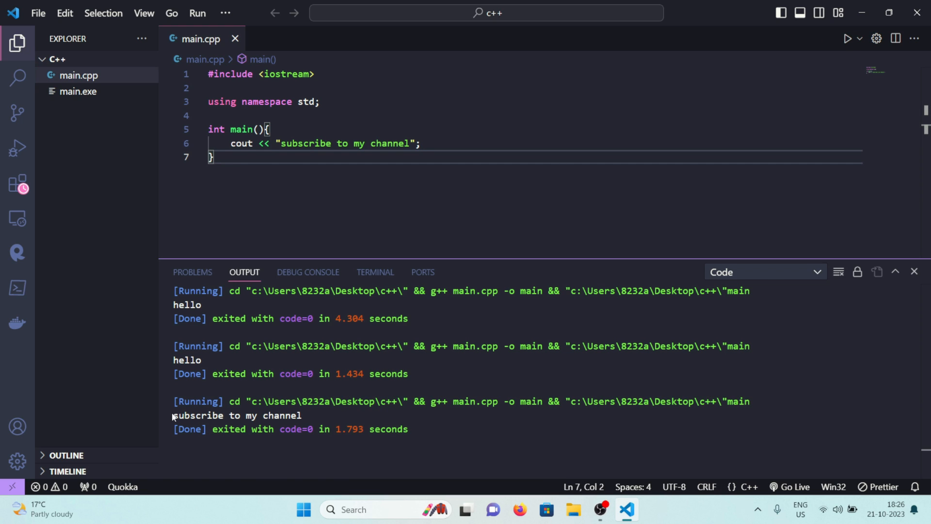
double_click(280, 415)
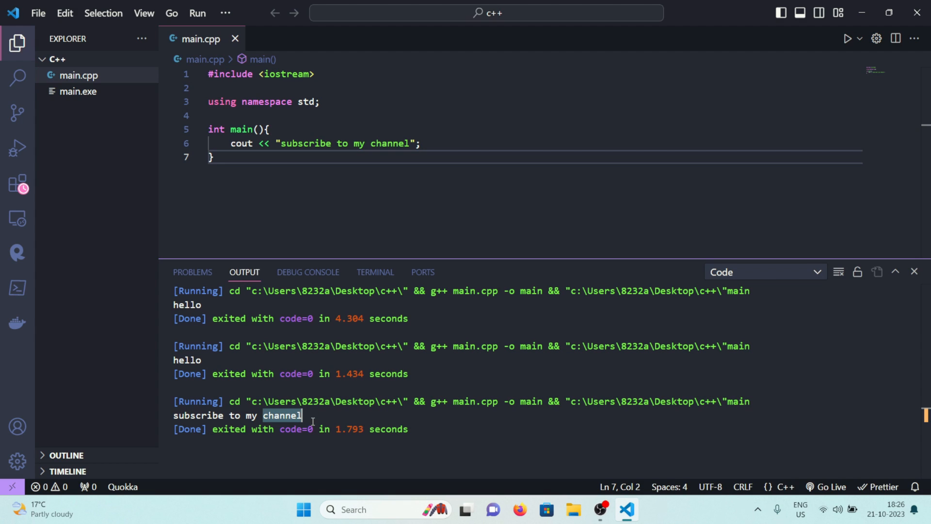